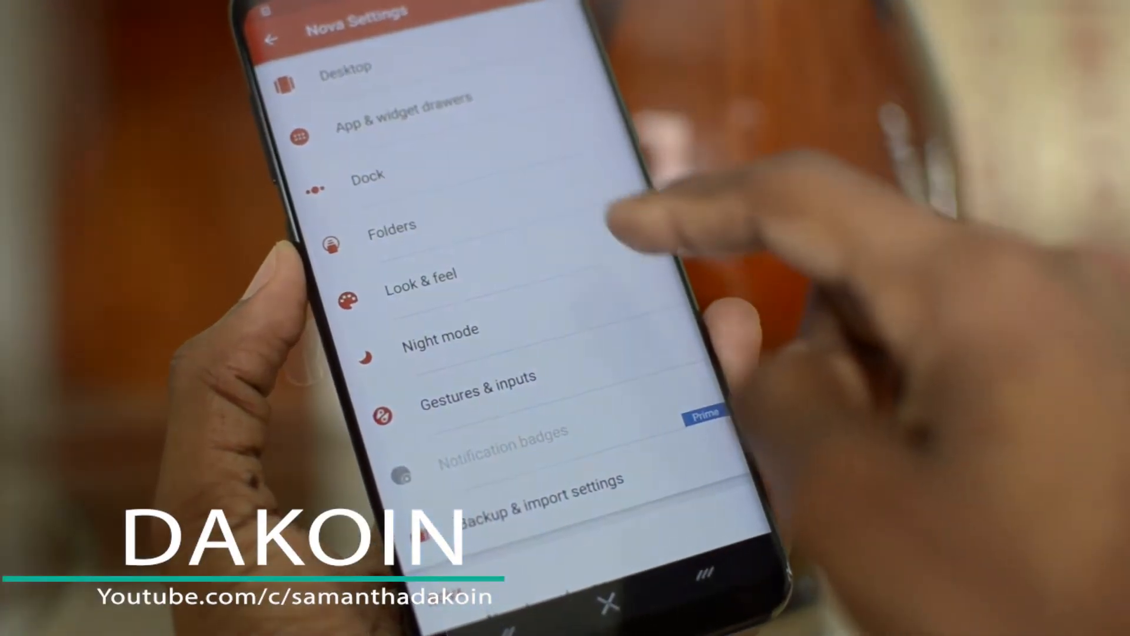
Step: Reach Lawnchair Settings from the home screen overview and enter the UI section
{"action": "scroll", "scroll_direction": "down", "scroll_amount": 3}
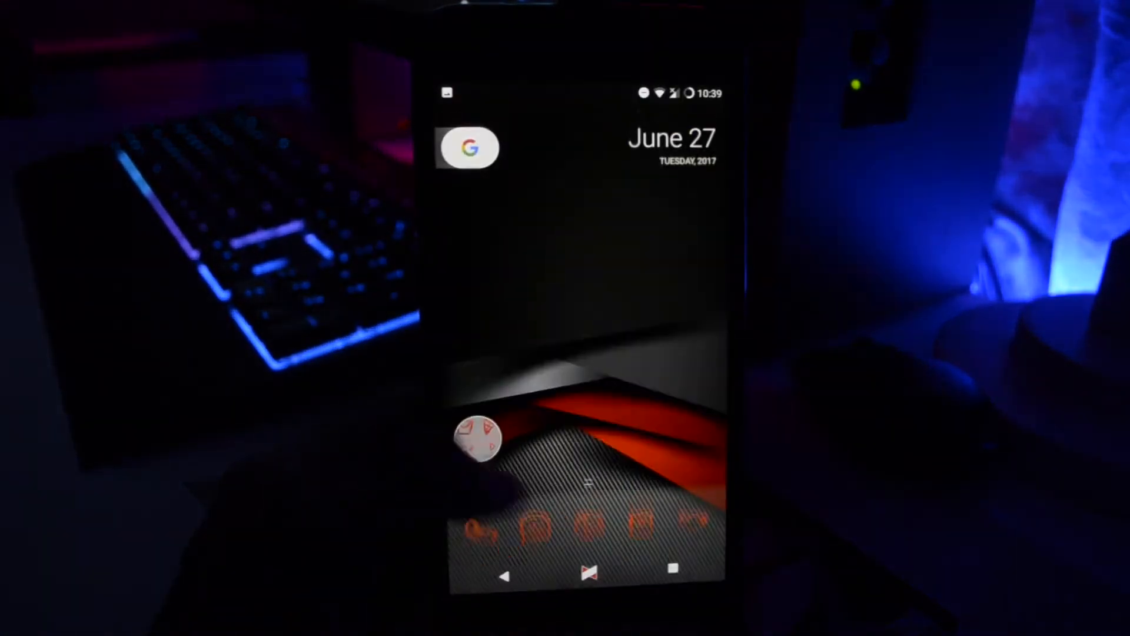
{"action": "left_click", "coordinate": [469, 147]}
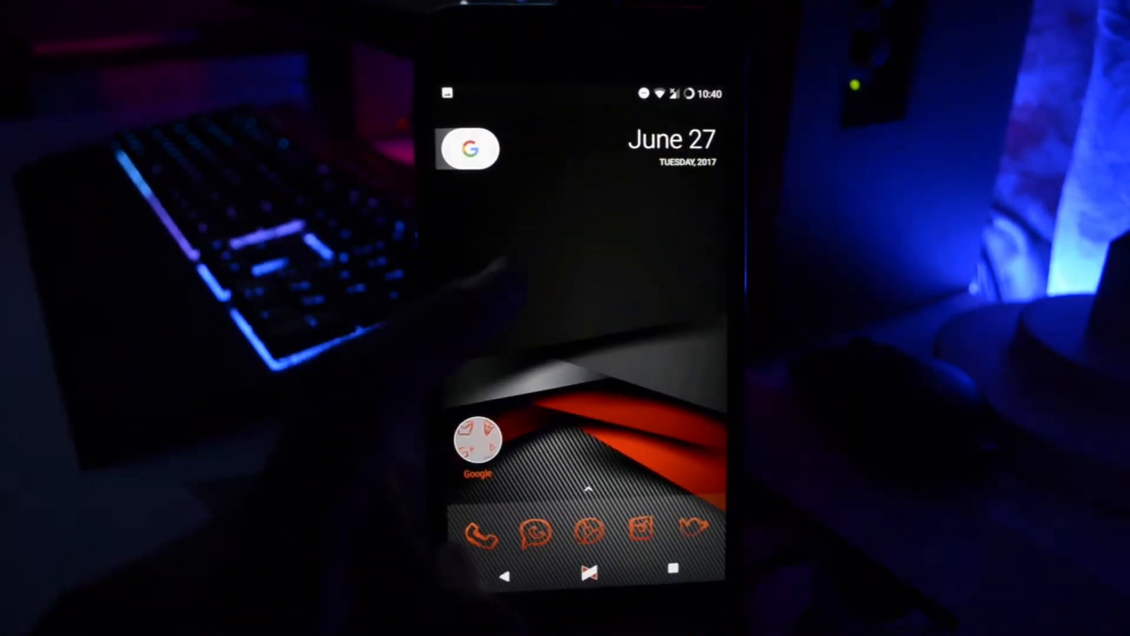
{"action": "left_click", "coordinate": [469, 148]}
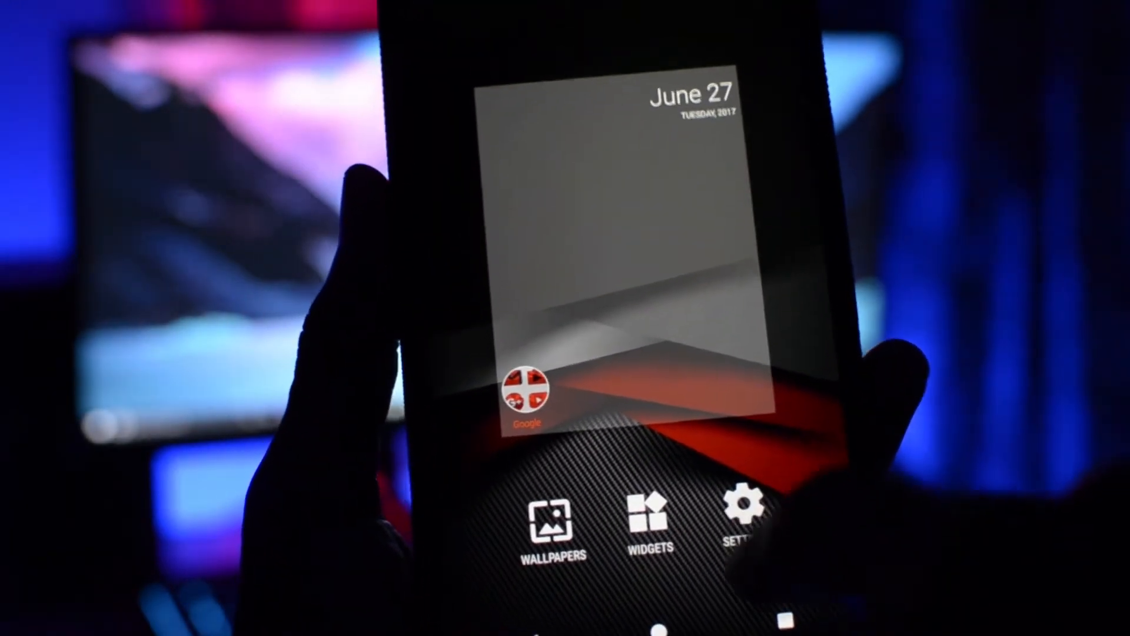
{"action": "left_click", "coordinate": [753, 511]}
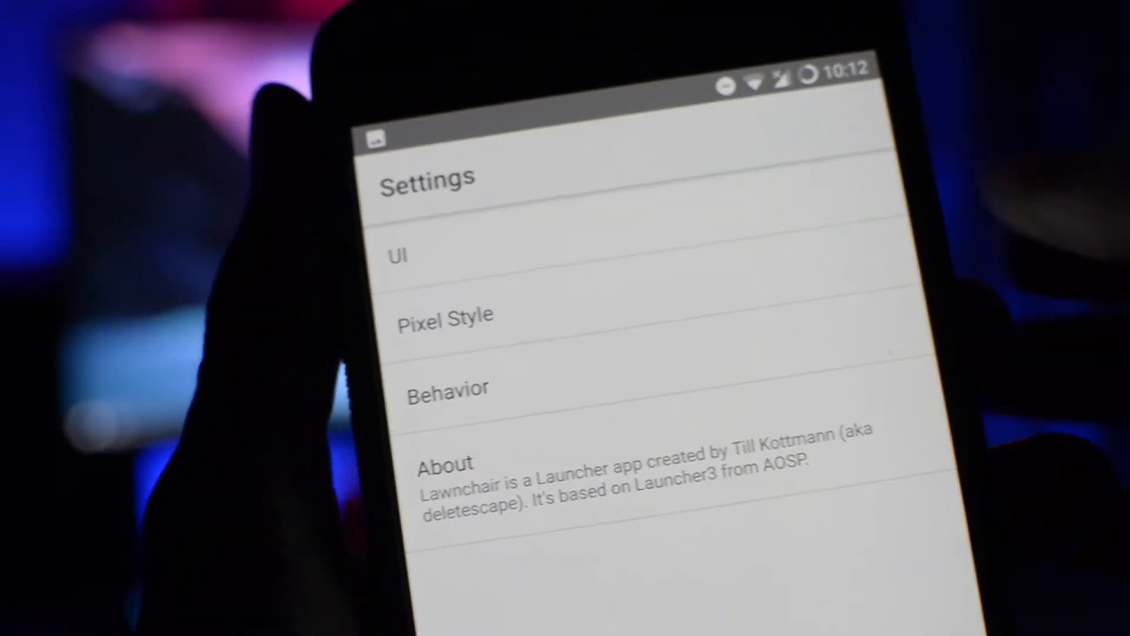
{"action": "left_click", "coordinate": [394, 252]}
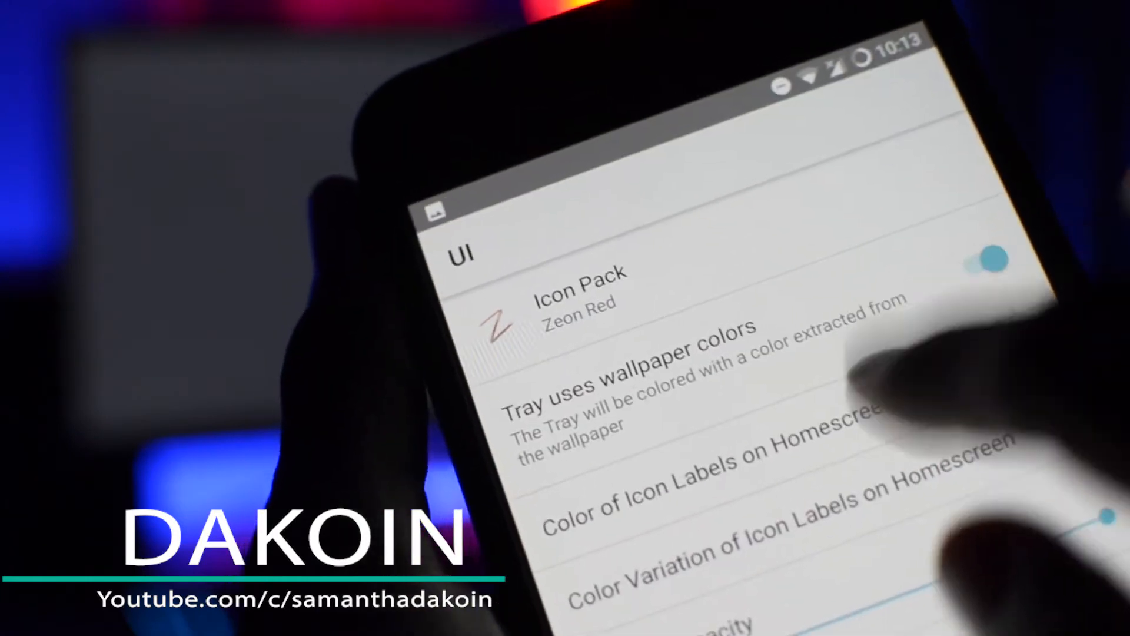
{"action": "left_click", "coordinate": [713, 461]}
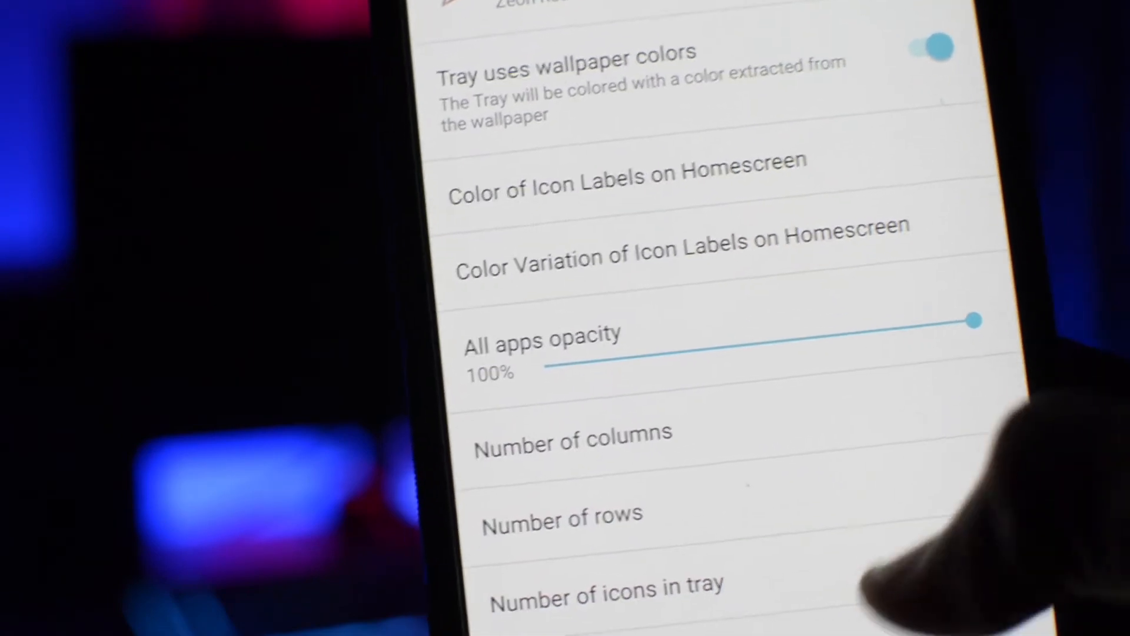
{"action": "scroll", "scroll_direction": "down", "scroll_amount": 3}
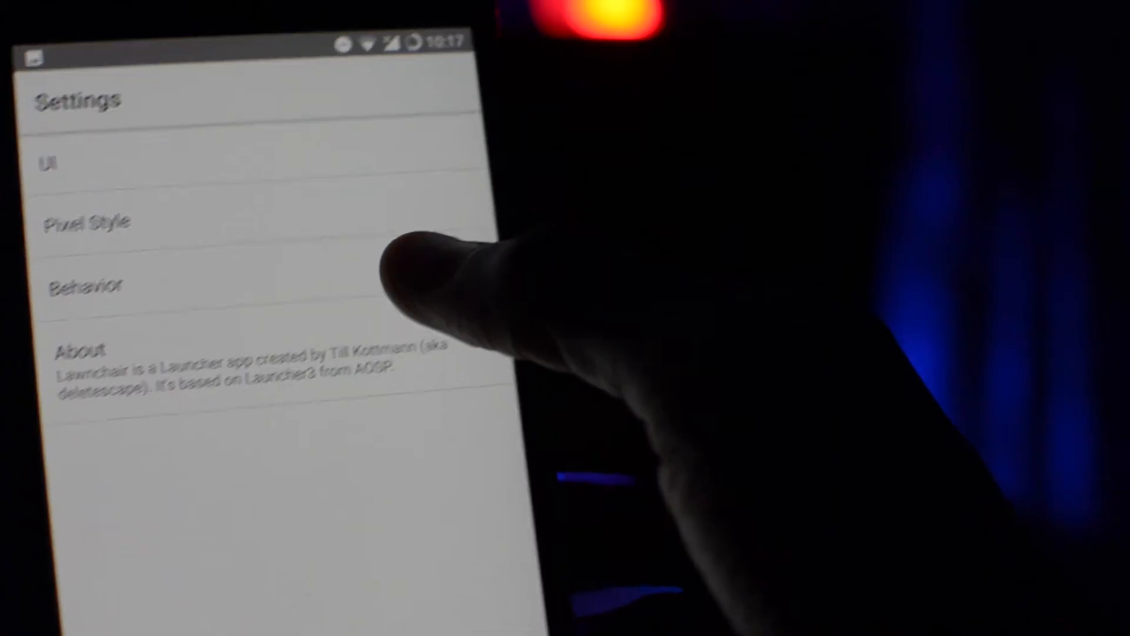
Step: Enter Pixel Style settings, showing Pixel Top Bar and Pixel Icons enabled
{"action": "left_click", "coordinate": [88, 283]}
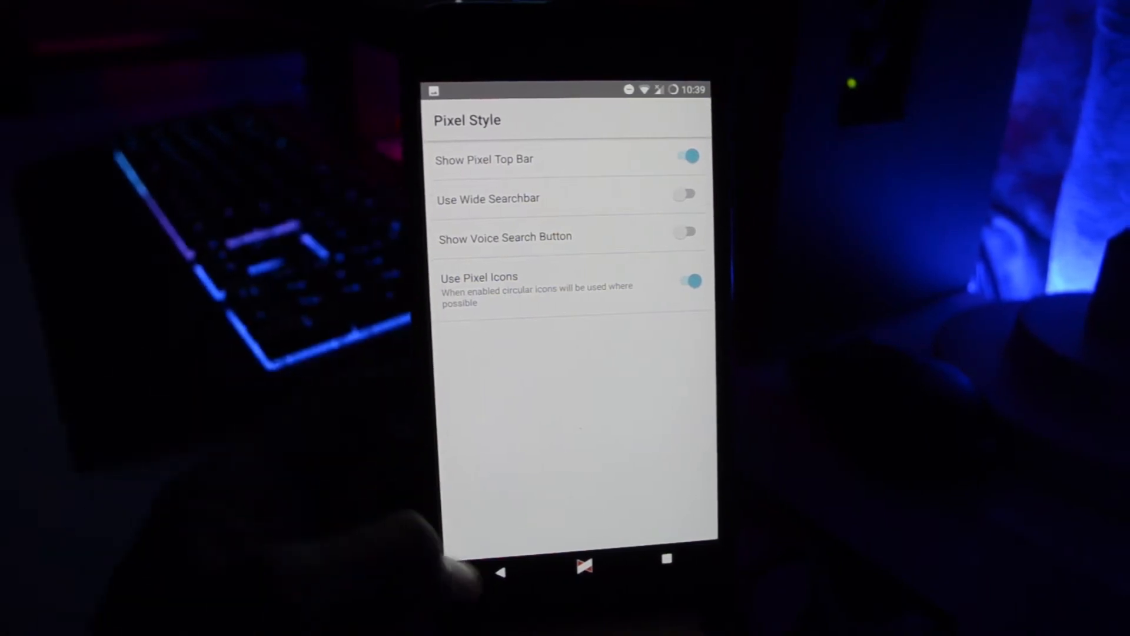
Step: Review the Behavior options, then browse the app drawer of red-themed icons
{"action": "left_click", "coordinate": [502, 572]}
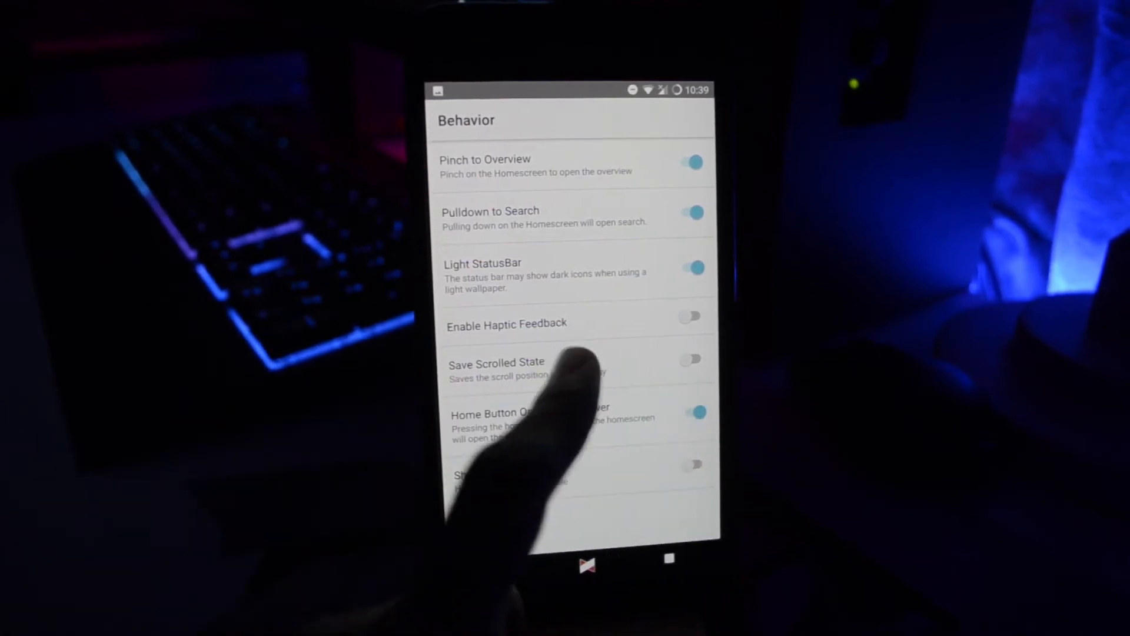
{"action": "left_click", "coordinate": [690, 359]}
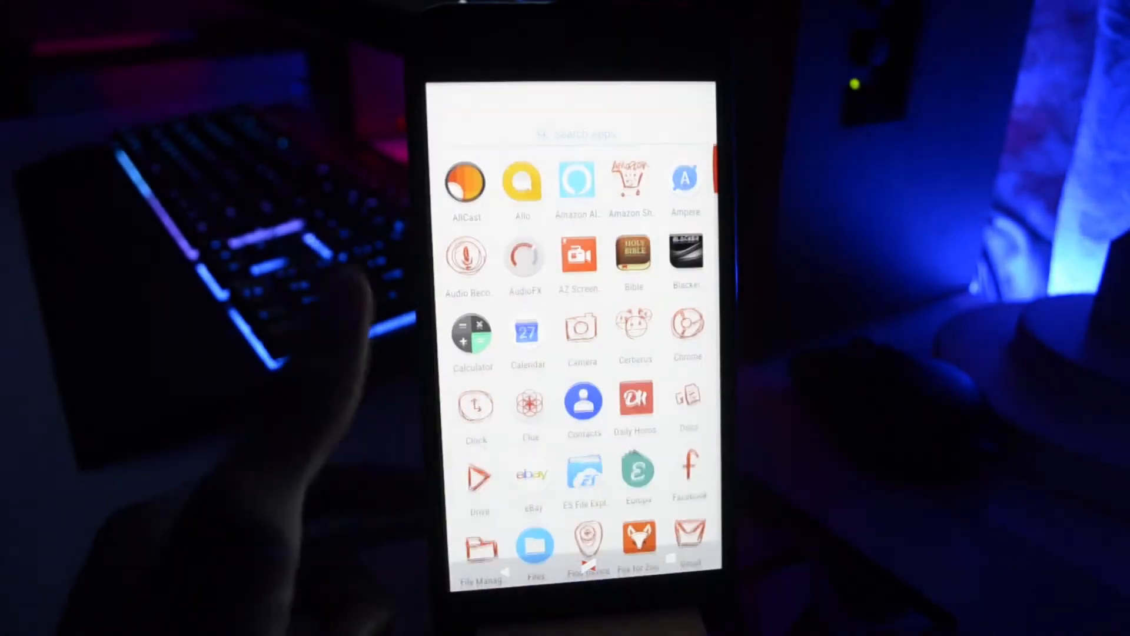
{"action": "scroll", "scroll_direction": "down", "scroll_amount": 3}
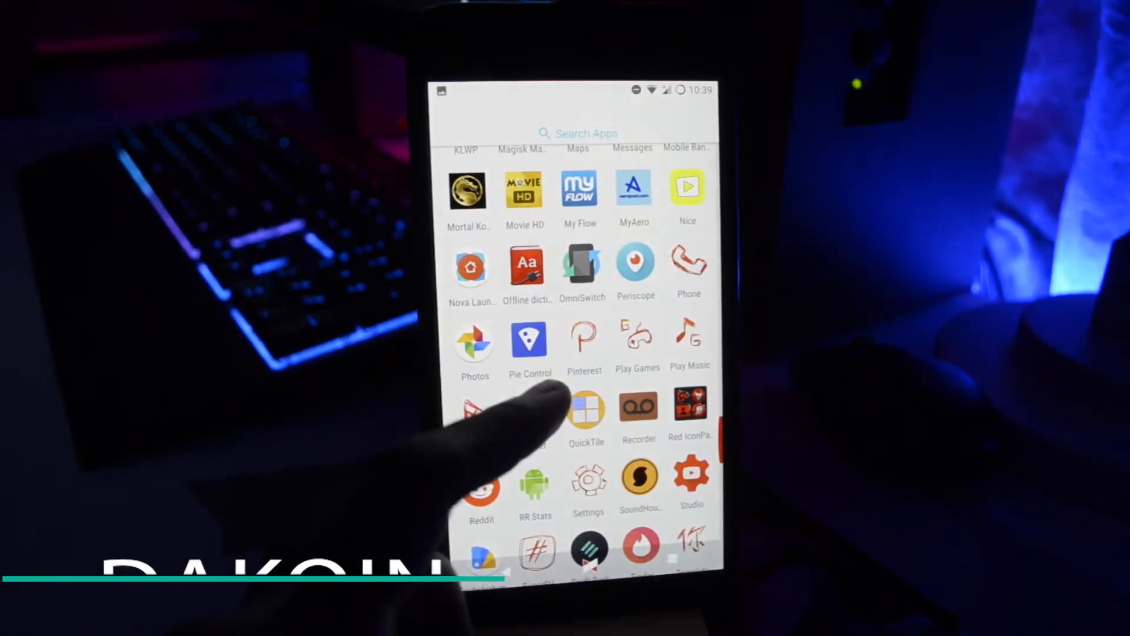
{"action": "scroll", "scroll_direction": "down", "scroll_amount": 3}
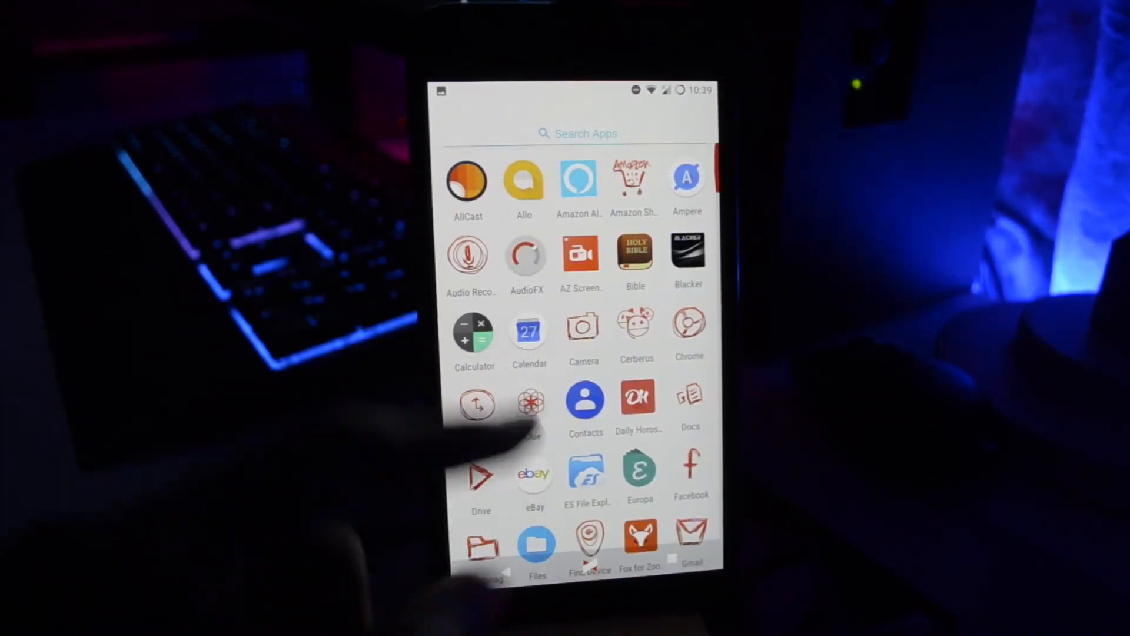
{"action": "scroll", "scroll_direction": "down", "scroll_amount": 3}
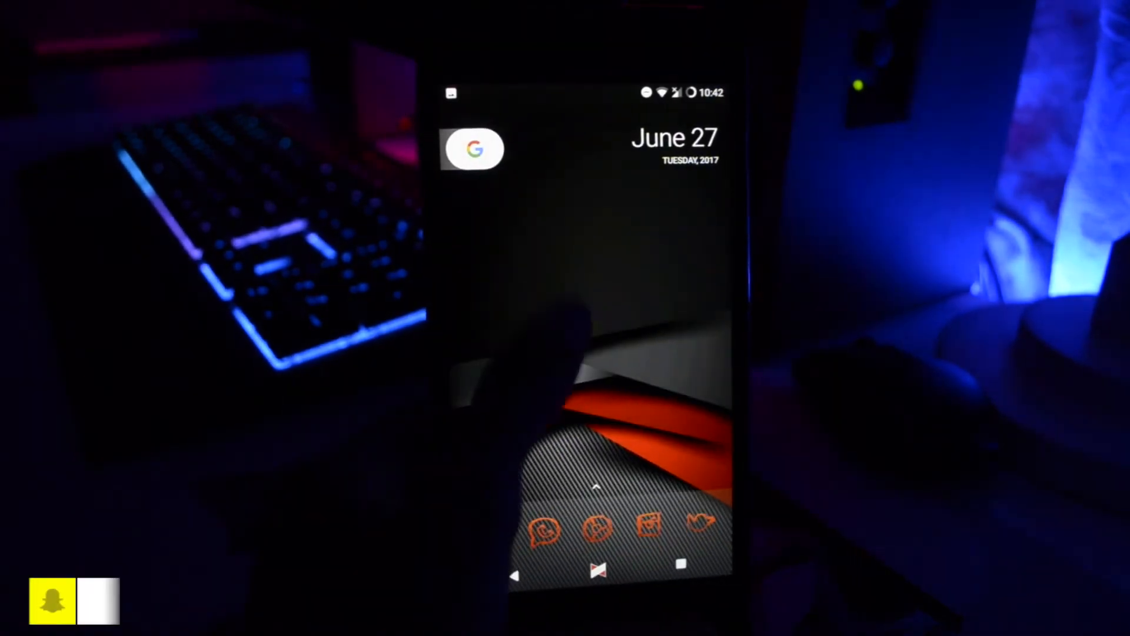
Step: Bring up Google search from the home screen with recent searches and keyboard shown
{"action": "left_click", "coordinate": [473, 148]}
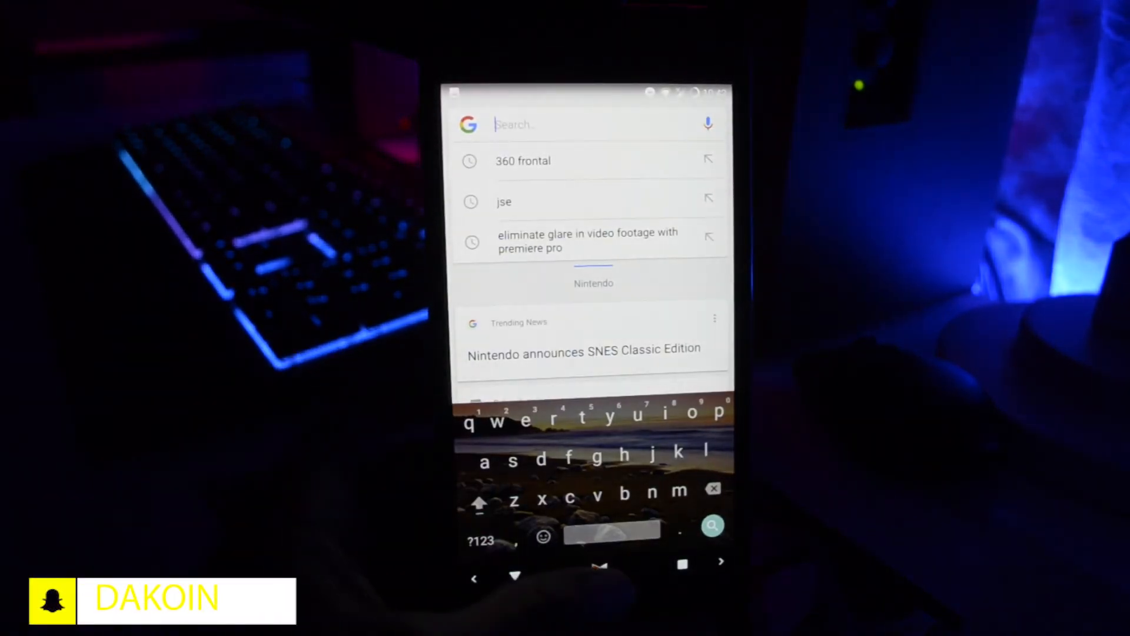